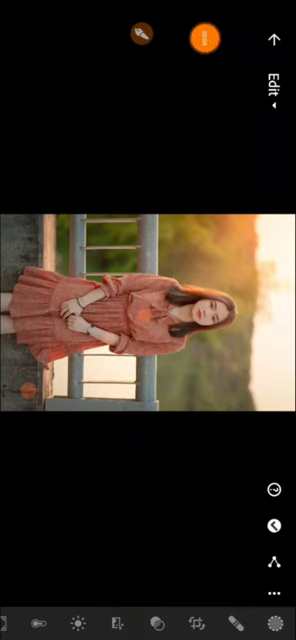
Show the User Presets group for the red-dress portrait.
{"action": "left_click", "coordinate": [24, 606]}
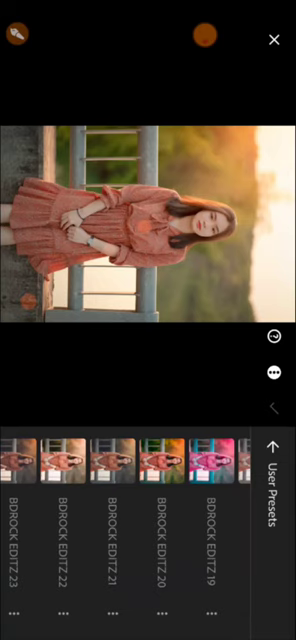
{"action": "scroll", "scroll_direction": "left", "scroll_amount": 3}
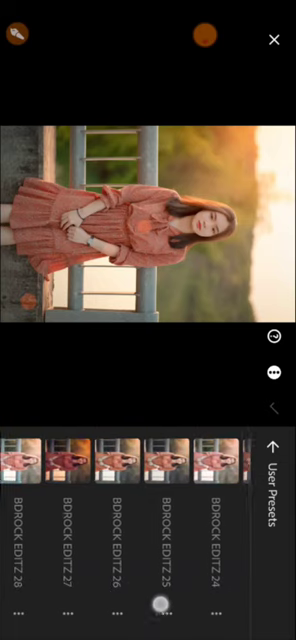
{"action": "scroll", "scroll_direction": "left", "scroll_amount": 3}
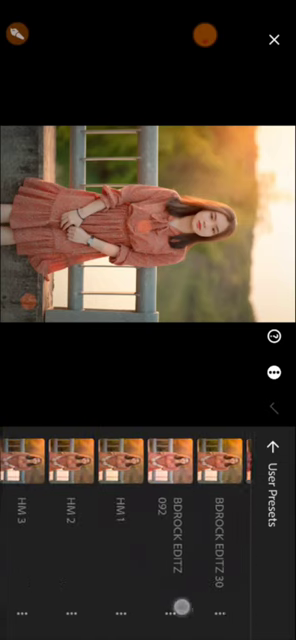
{"action": "scroll", "scroll_direction": "left", "scroll_amount": 3}
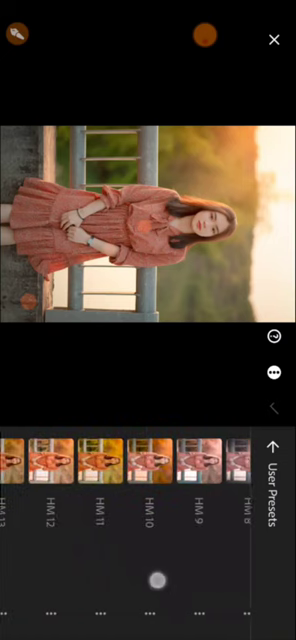
{"action": "scroll", "scroll_direction": "left", "scroll_amount": 3}
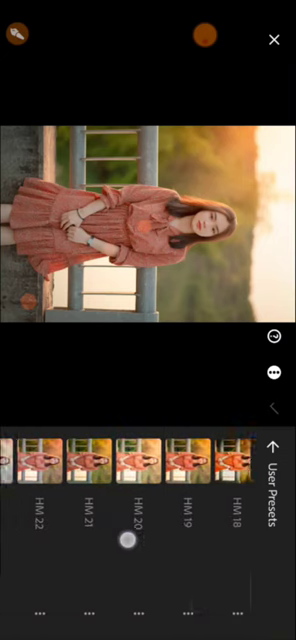
{"action": "scroll", "scroll_direction": "left", "scroll_amount": 3}
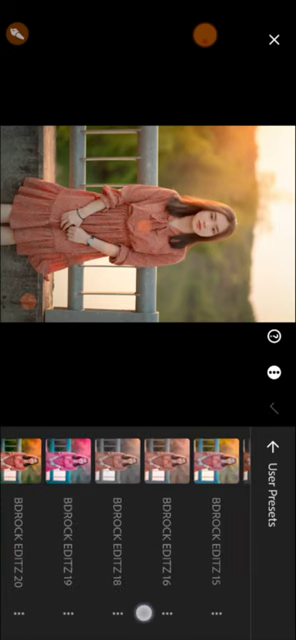
Apply a saved user preset to give the portrait a muted, moody tone.
{"action": "left_click", "coordinate": [120, 460]}
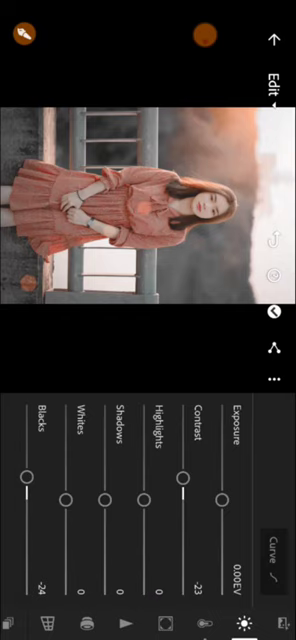
Raise the portrait's Contrast to 52 in the Light panel.
{"action": "left_click_drag", "start_coordinate": [186, 488], "coordinate": [178, 558]}
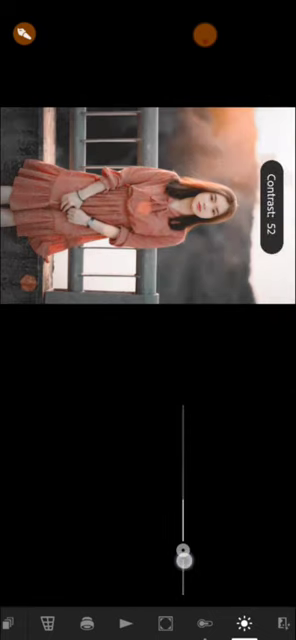
{"action": "left_click_drag", "start_coordinate": [180, 556], "coordinate": [180, 528]}
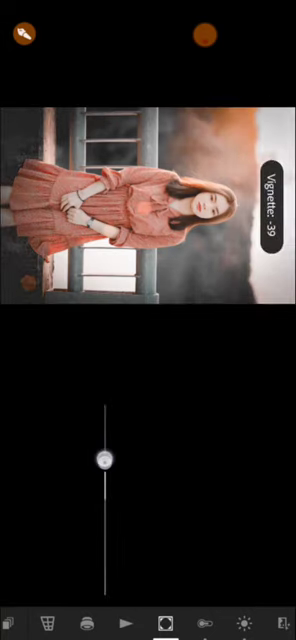
Deepen the Vignette to -30 and commit the effects edit.
{"action": "left_click_drag", "start_coordinate": [104, 456], "coordinate": [104, 460]}
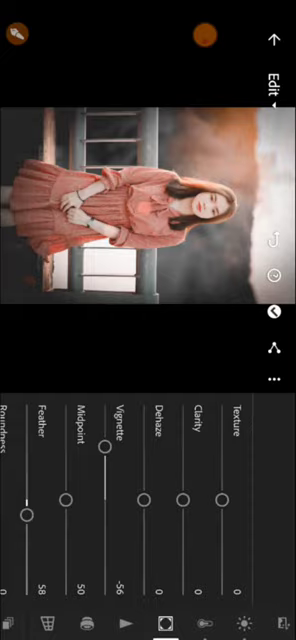
{"action": "left_click", "coordinate": [204, 40]}
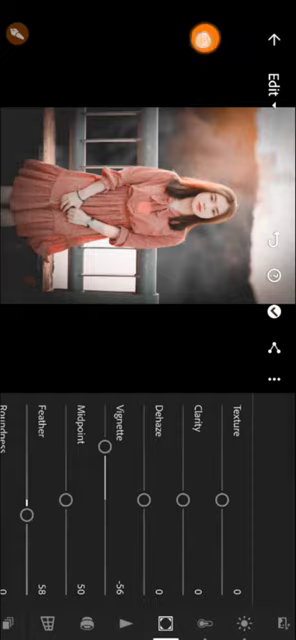